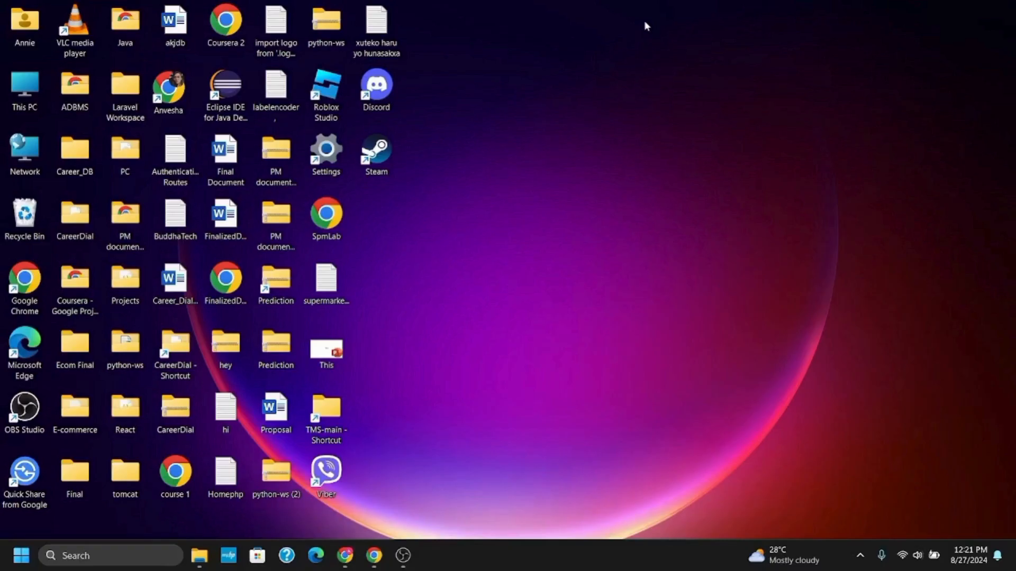
Step: Launch Discord from the desktop shortcut so the server's general channel loads in Chrome
{"action": "left_click", "coordinate": [374, 555]}
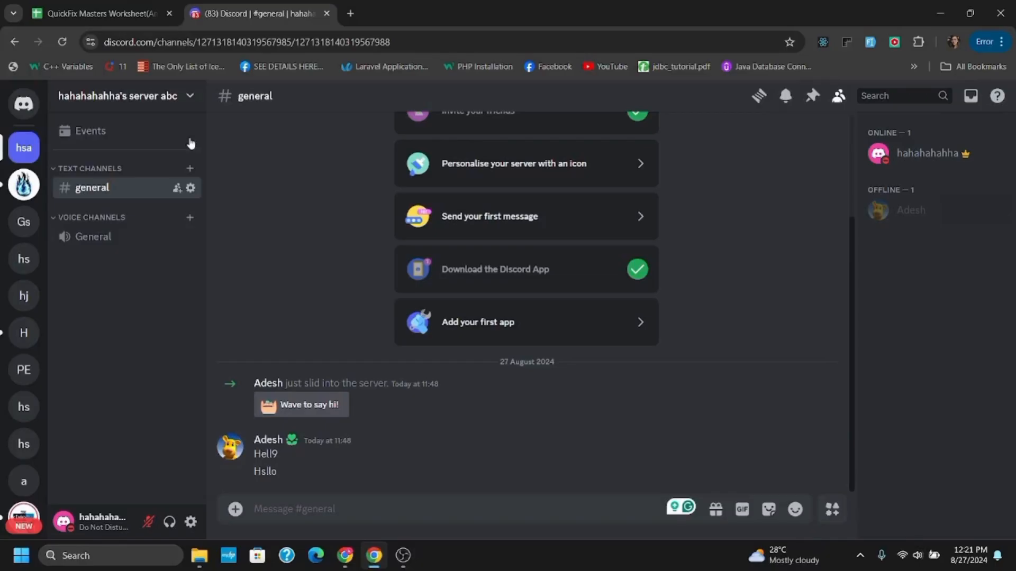
{"action": "mouse_move", "coordinate": [24, 104]}
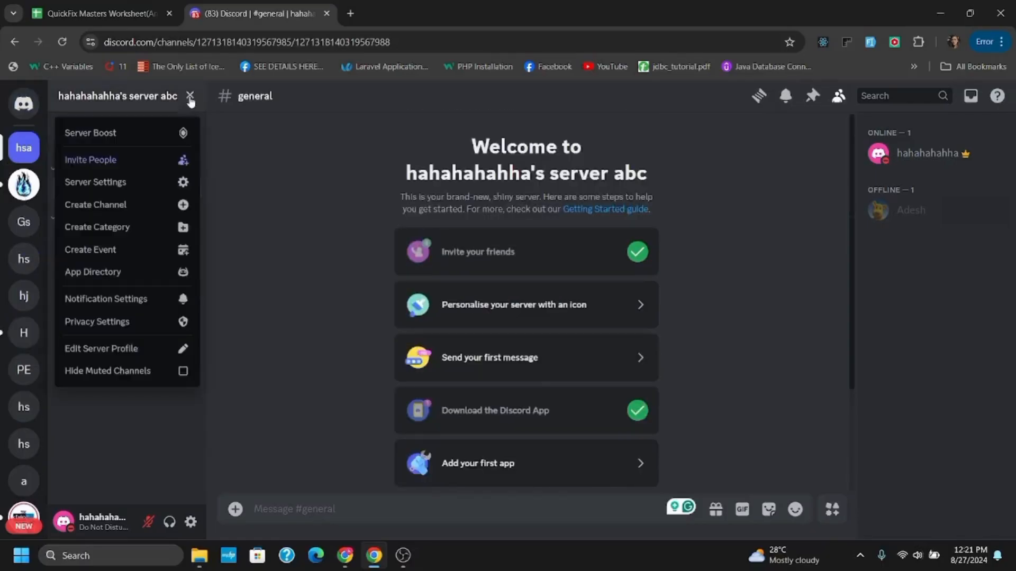
{"action": "left_click", "coordinate": [189, 96]}
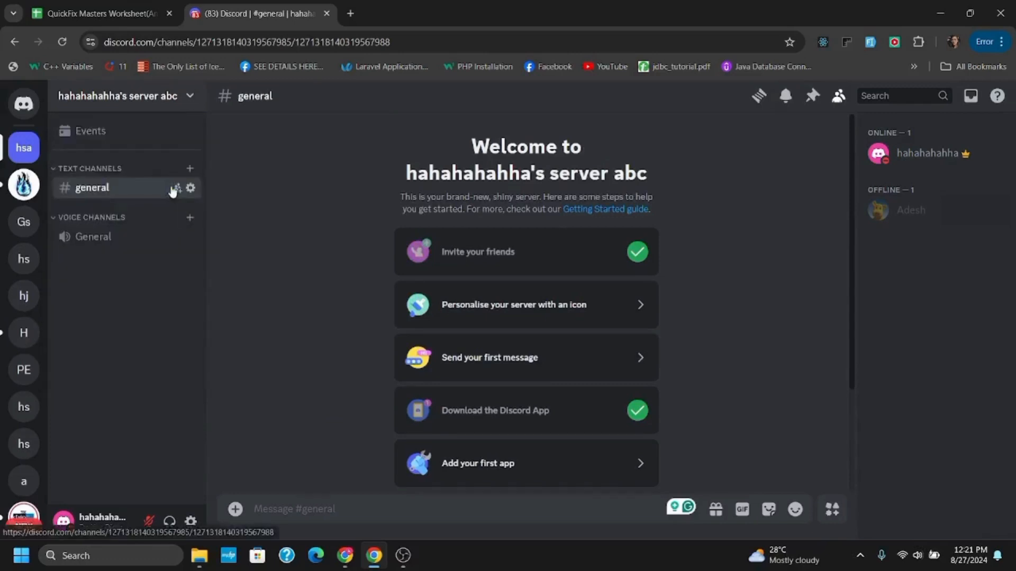
Step: Go to Server Settings and show the Audit Log under Moderation, listing two invite creations
{"action": "left_click", "coordinate": [190, 188]}
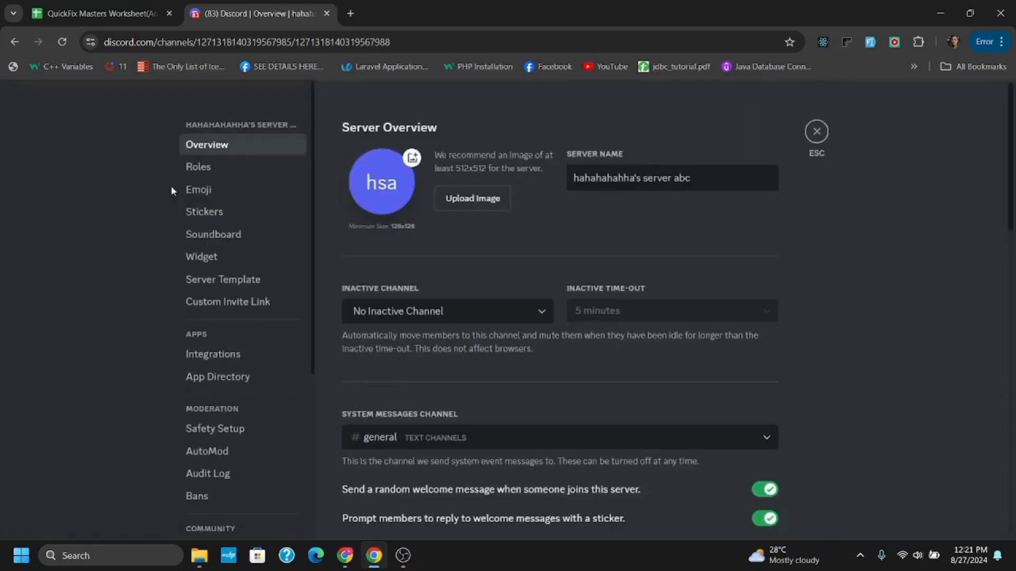
{"action": "scroll", "scroll_direction": "down", "scroll_amount": 3}
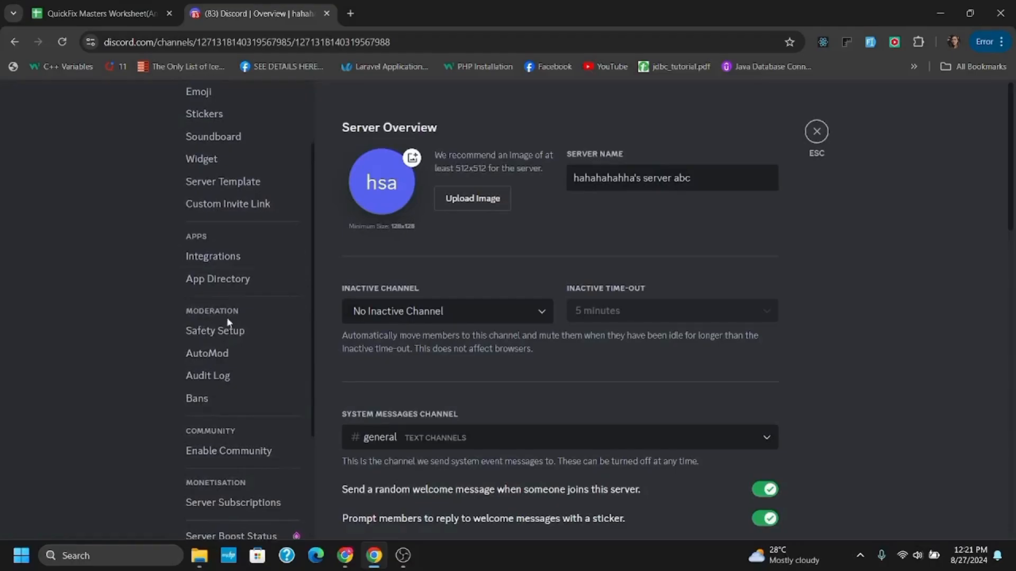
{"action": "left_click", "coordinate": [207, 375]}
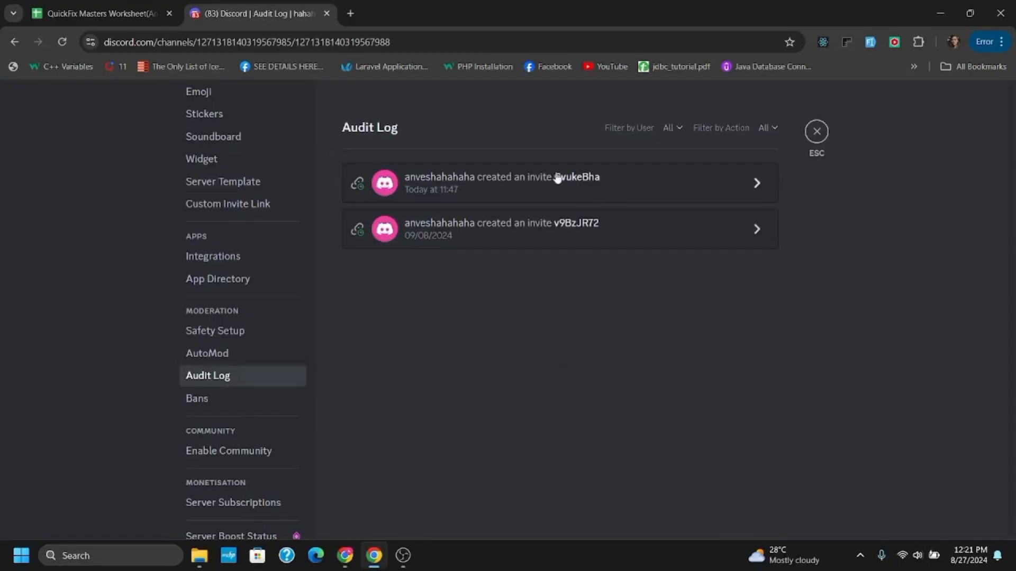
{"action": "left_click", "coordinate": [756, 183]}
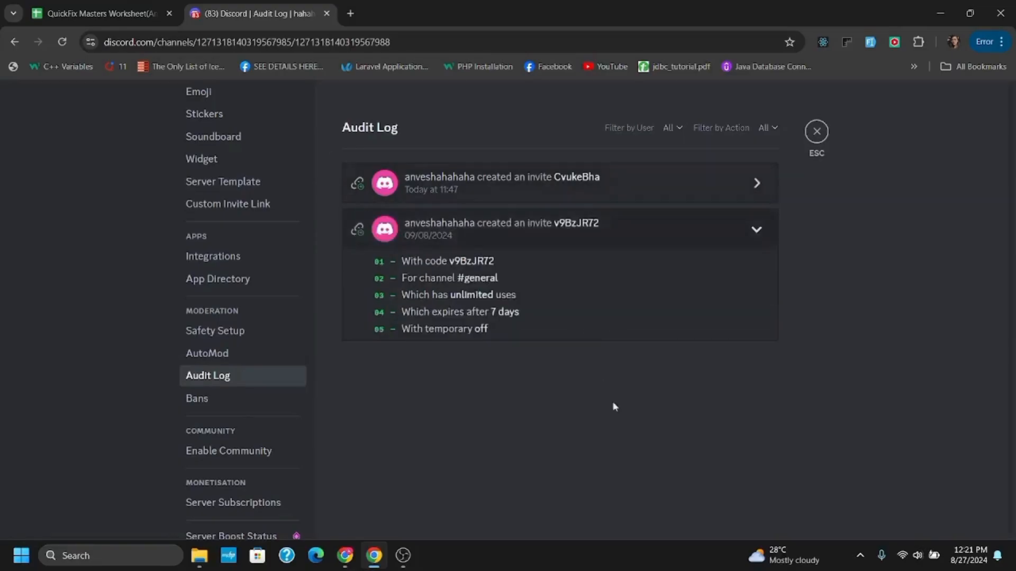
{"action": "mouse_move", "coordinate": [630, 273]}
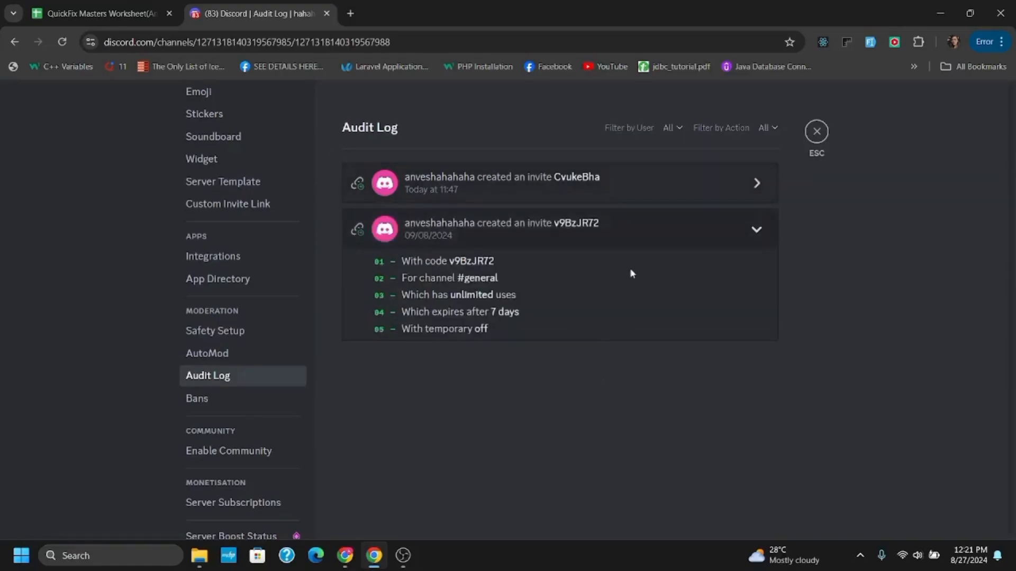
{"action": "mouse_move", "coordinate": [560, 180]}
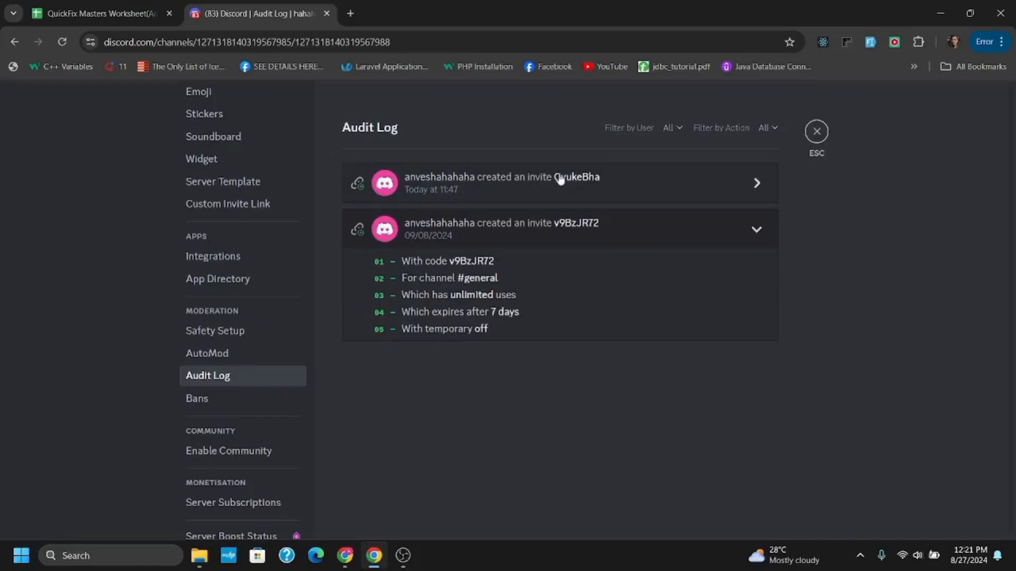
{"action": "left_click", "coordinate": [560, 183]}
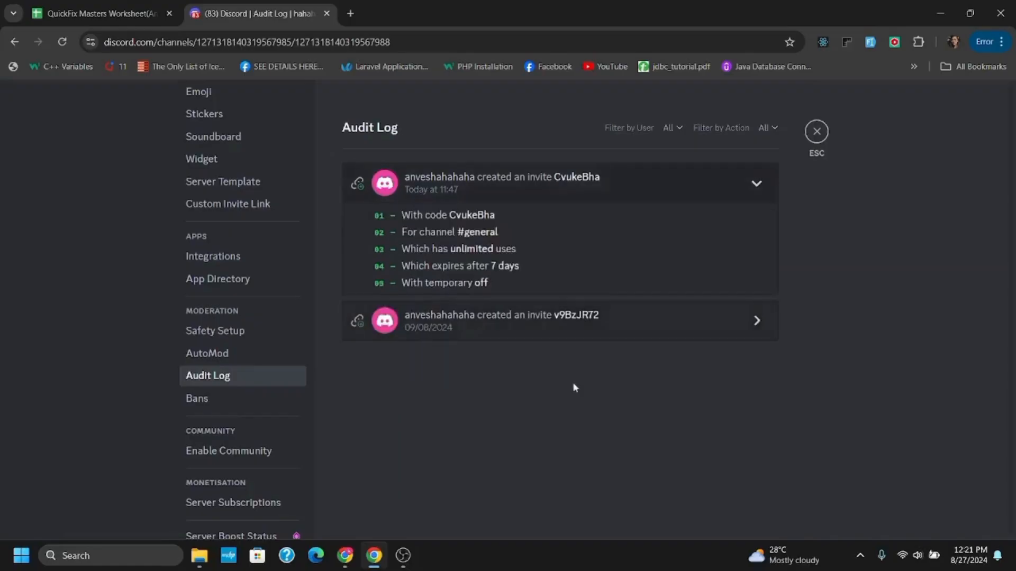